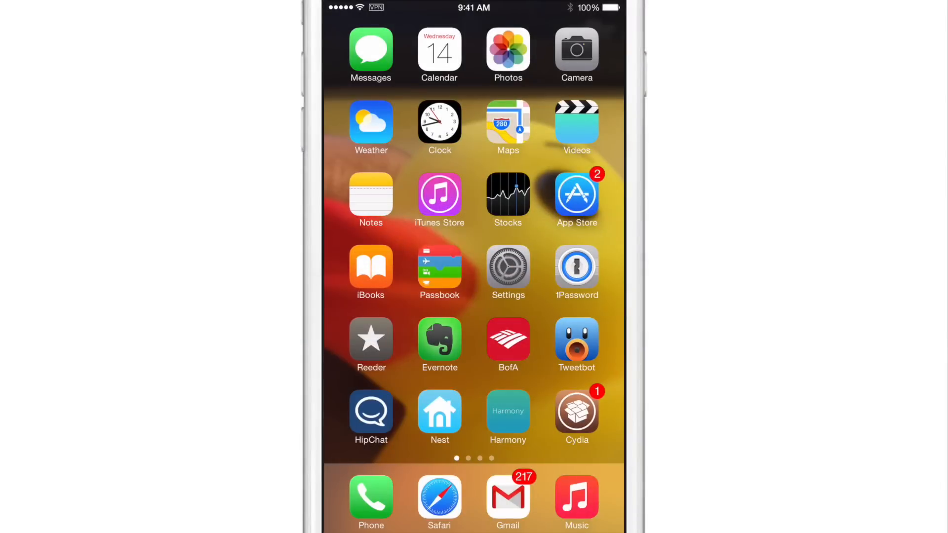
Open Settings and scroll down to reach the Wallmart tweak entry.
{"action": "left_click", "coordinate": [509, 272]}
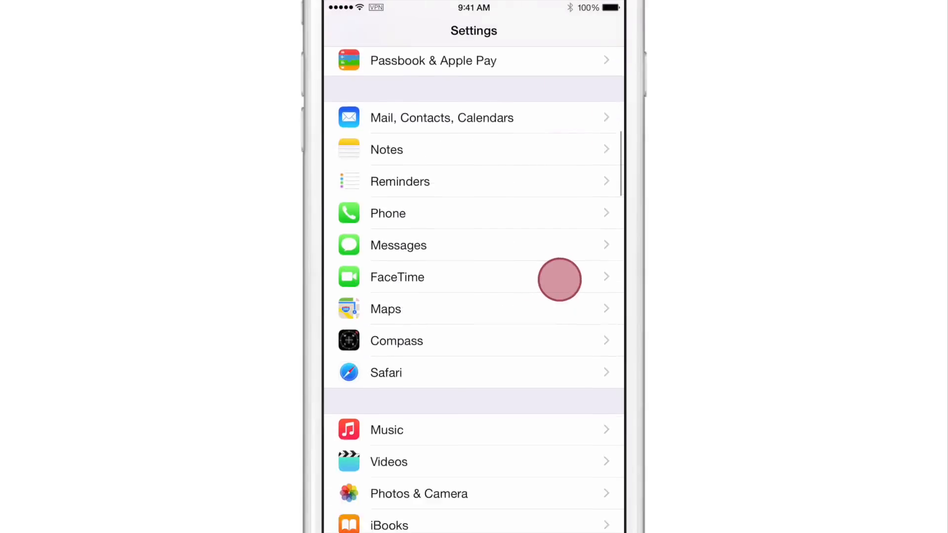
{"action": "scroll", "scroll_direction": "down", "scroll_amount": 3}
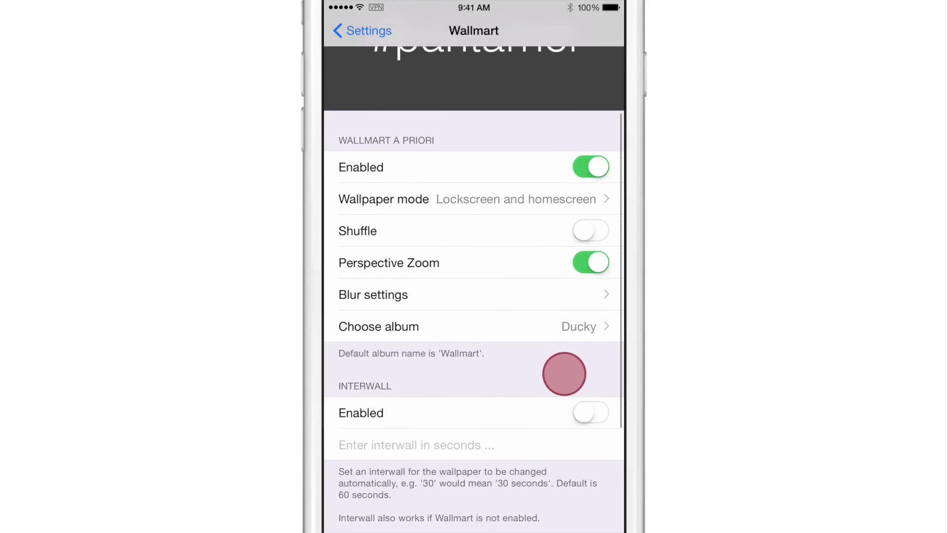
Scroll the Wallmart page to Wallpaper mode, showing lockscreen and homescreen selected.
{"action": "scroll", "scroll_direction": "down", "scroll_amount": 3}
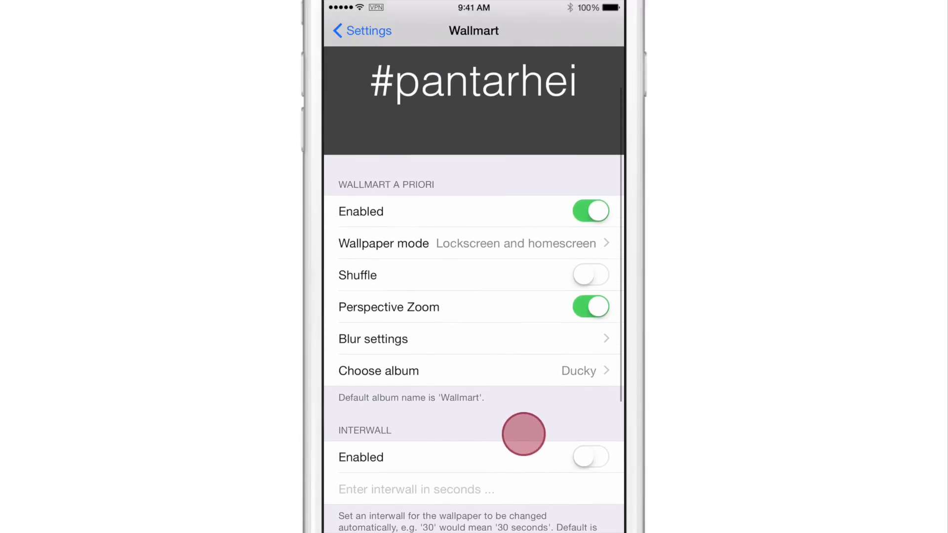
{"action": "scroll", "scroll_direction": "down", "scroll_amount": 3}
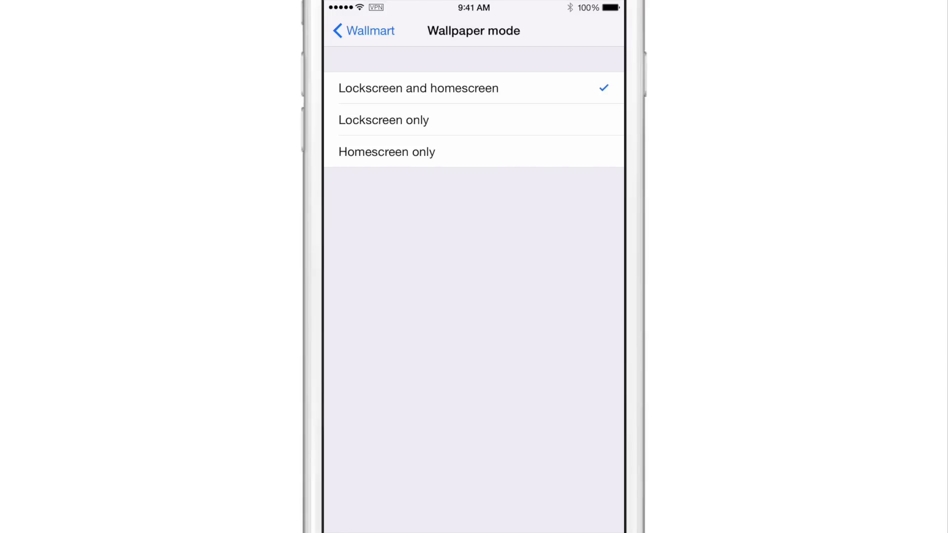
Return to Wallmart and view Blur settings, with blur enabled at low strength.
{"action": "left_click", "coordinate": [362, 31]}
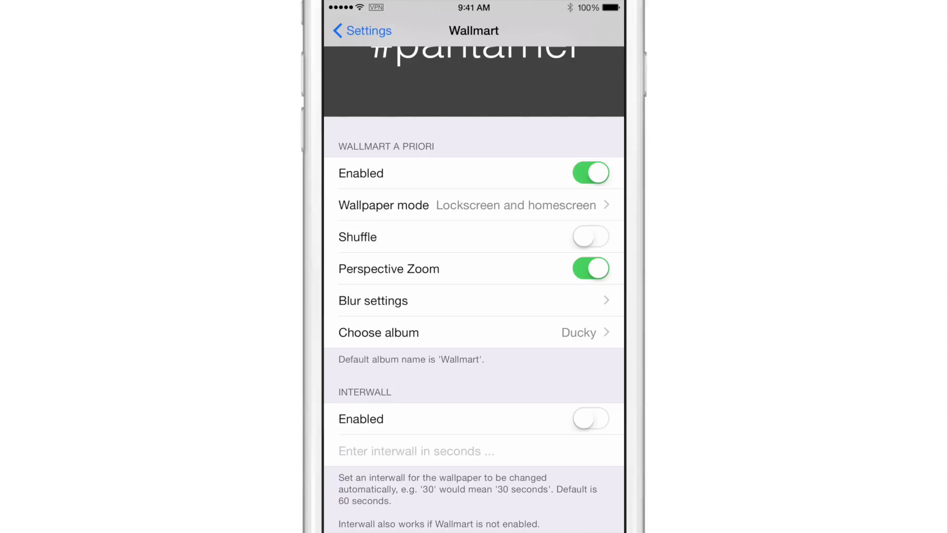
{"action": "left_click", "coordinate": [374, 301]}
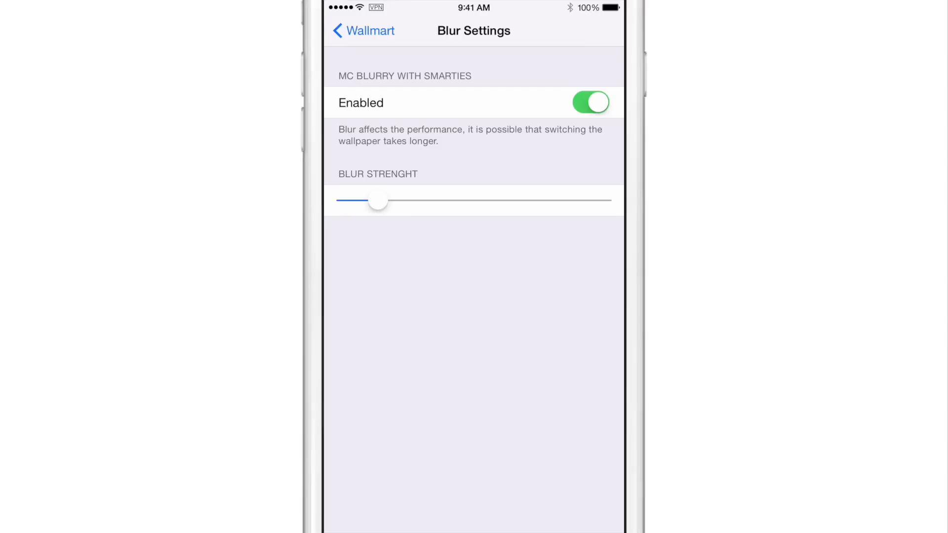
Return to Wallmart and view Choose album, listing four albums with Ducky checked.
{"action": "left_click", "coordinate": [362, 30]}
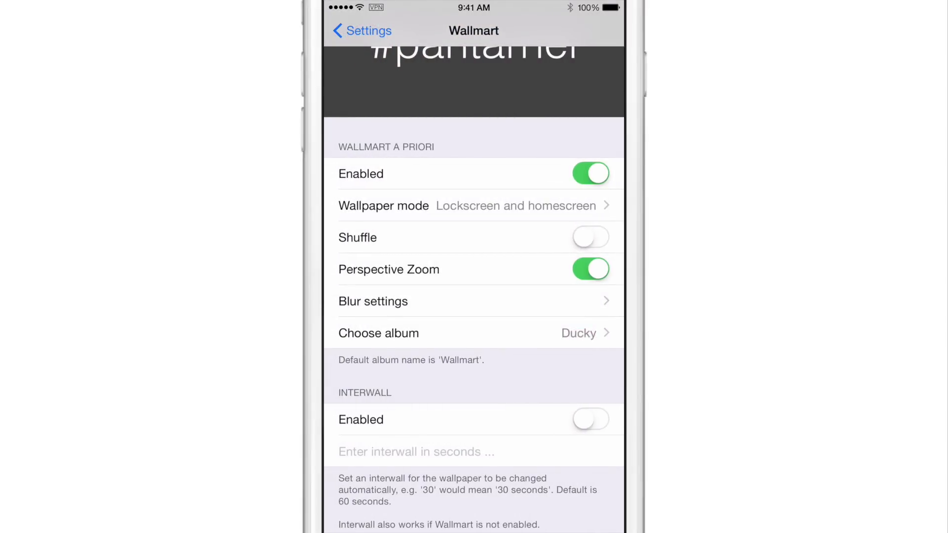
{"action": "left_click", "coordinate": [379, 332]}
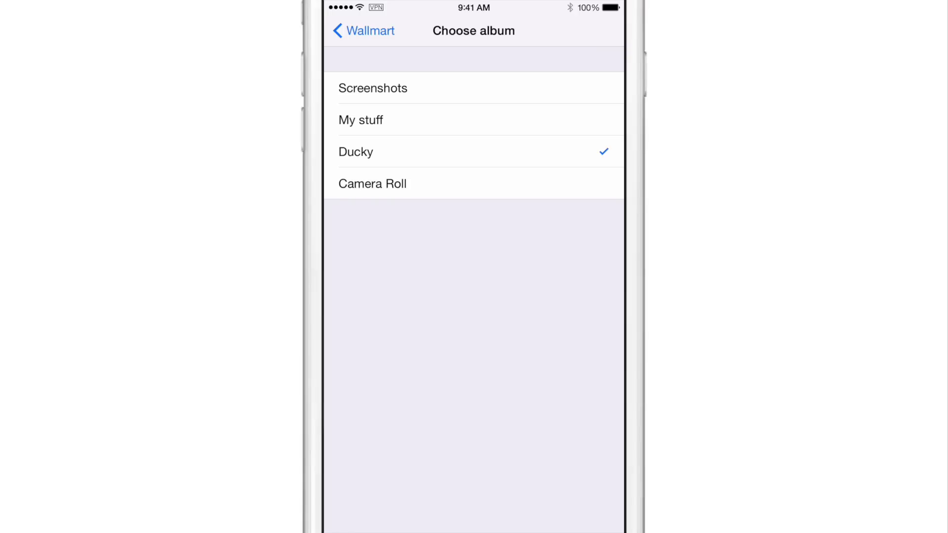
Leave the album picker keeping Ducky and go to the home screen.
{"action": "left_click", "coordinate": [364, 31]}
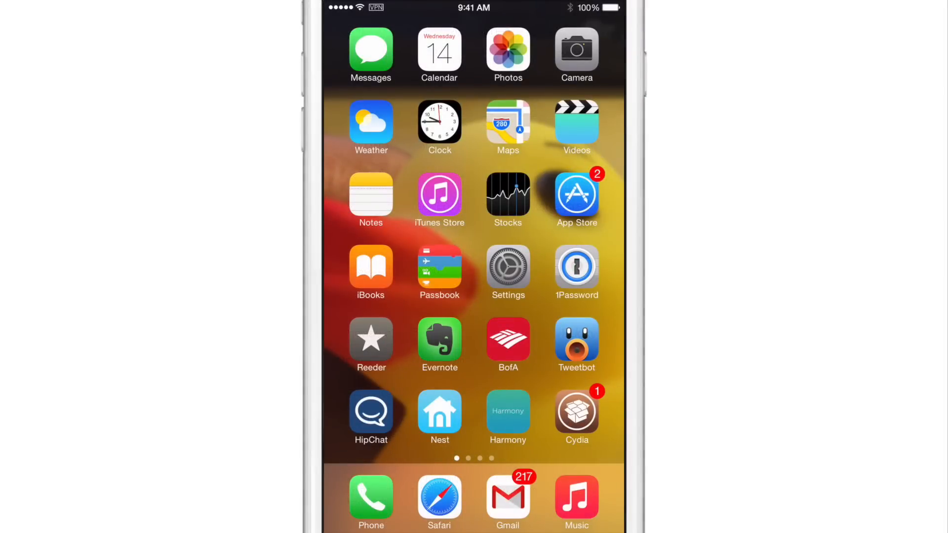
Lock the device, then return to the Wallmart preferences page.
{"action": "key", "text": "lock"}
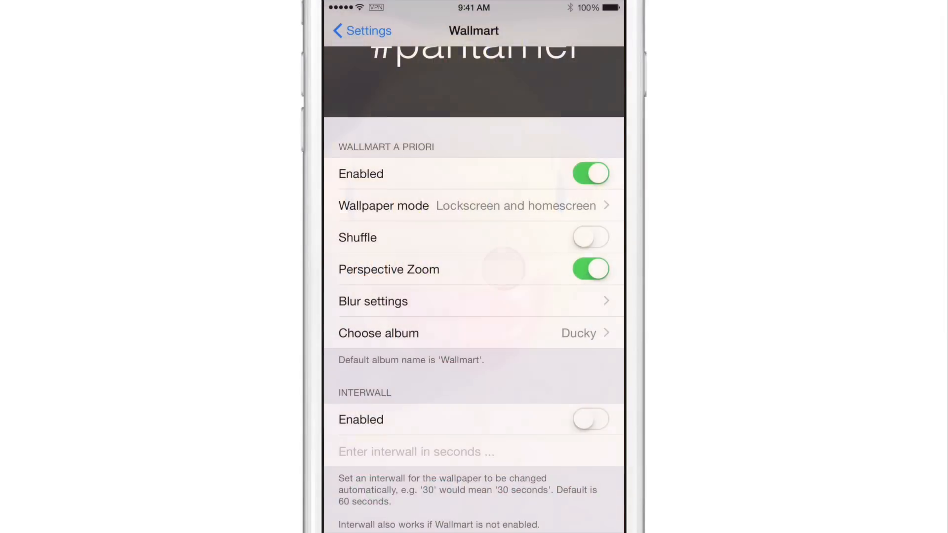
Enable Interwall with an interval of 2 and go back to the main settings list.
{"action": "left_click", "coordinate": [589, 420]}
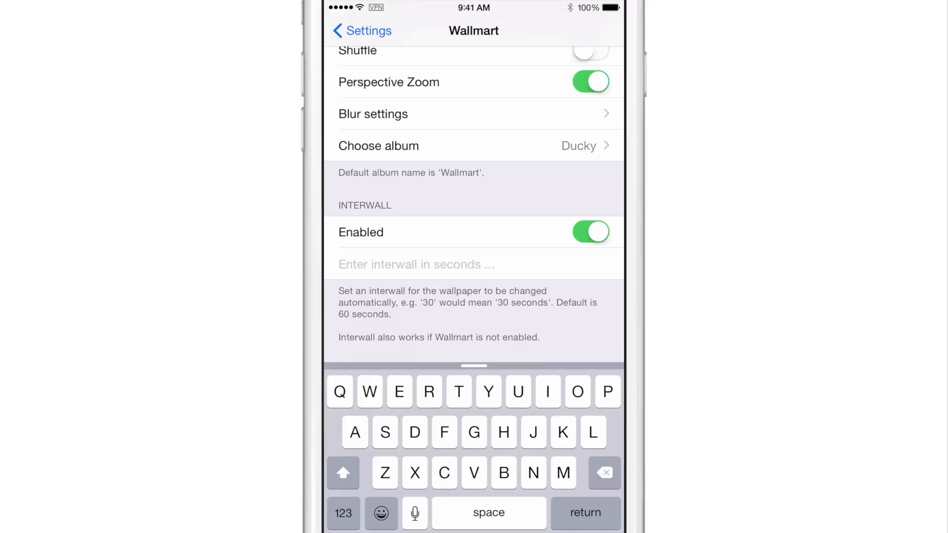
{"action": "type", "text": "2"}
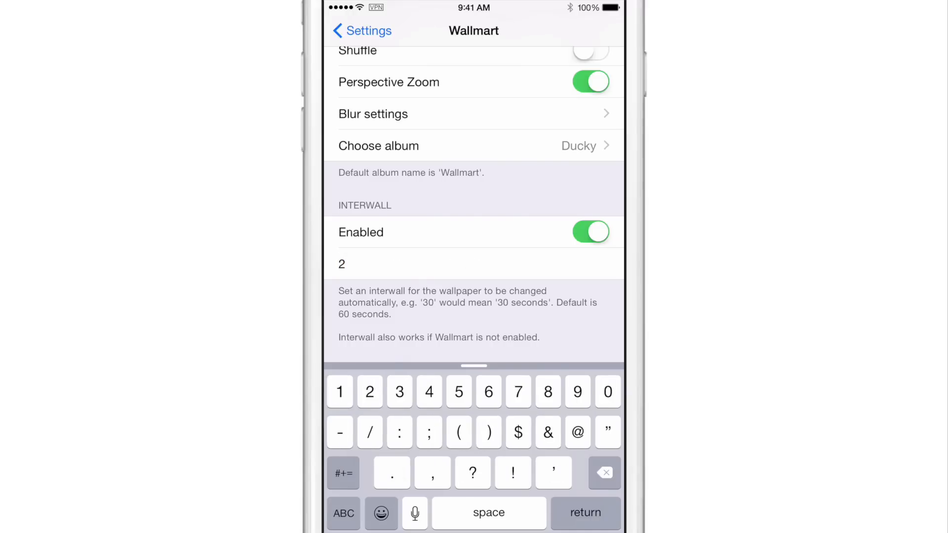
{"action": "left_click", "coordinate": [362, 31]}
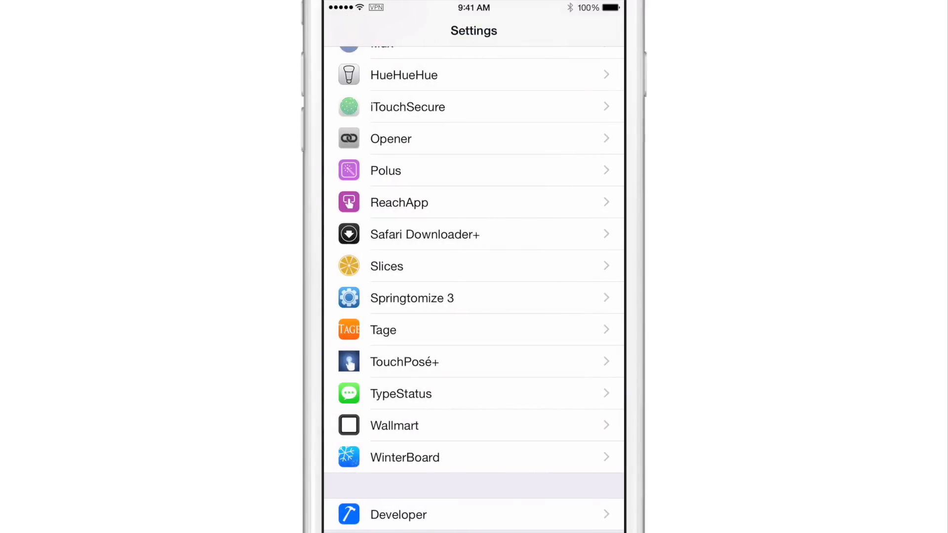
From the home screen, reopen Settings and scroll down to the Wallmart entry.
{"action": "key", "text": "home"}
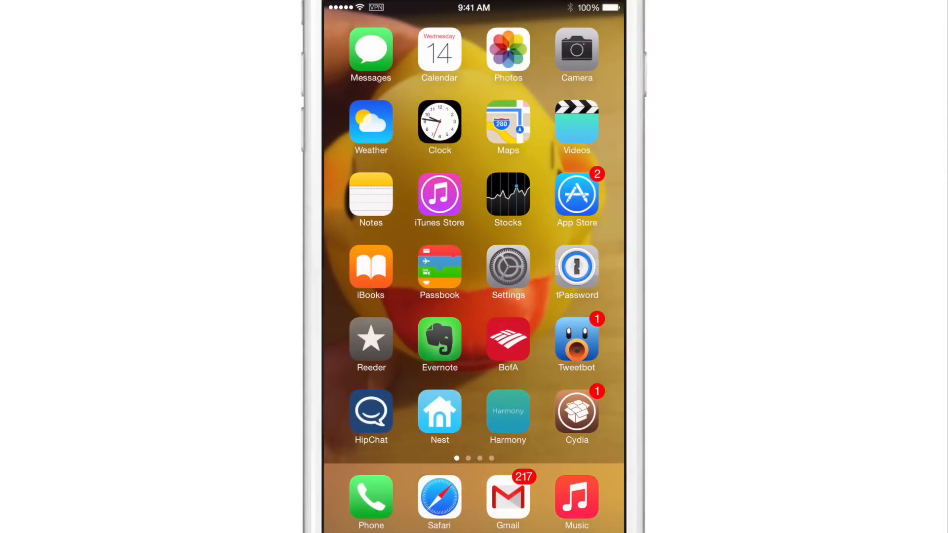
{"action": "left_click", "coordinate": [508, 272]}
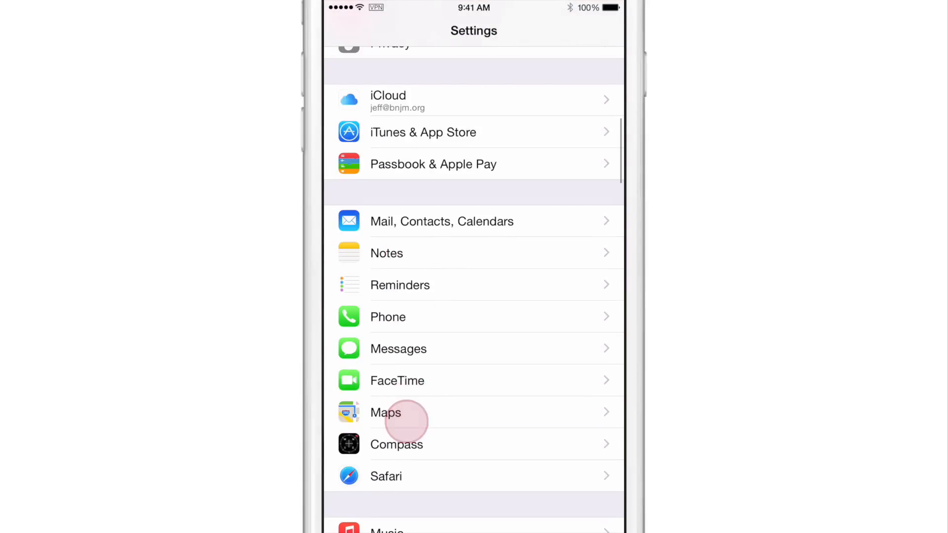
{"action": "scroll", "scroll_direction": "down", "scroll_amount": 3}
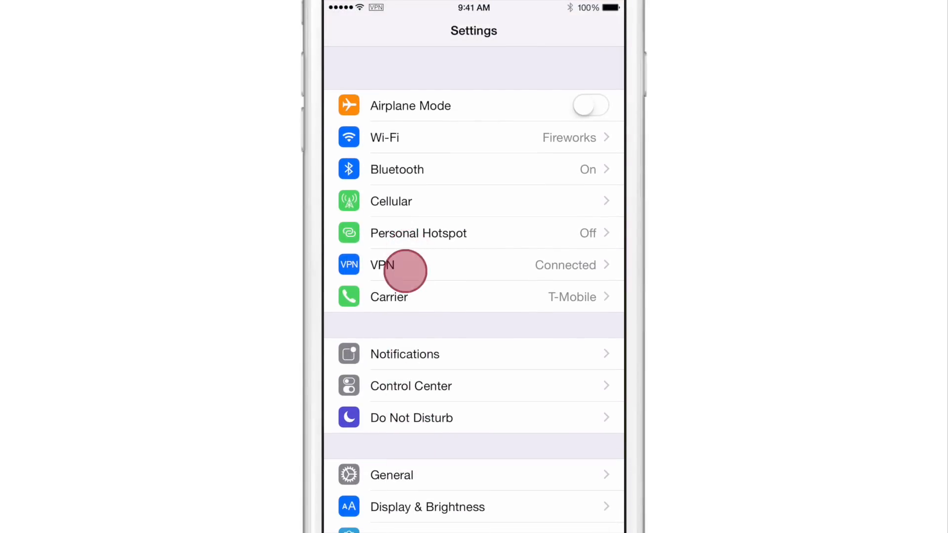
{"action": "scroll", "scroll_direction": "down", "scroll_amount": 3}
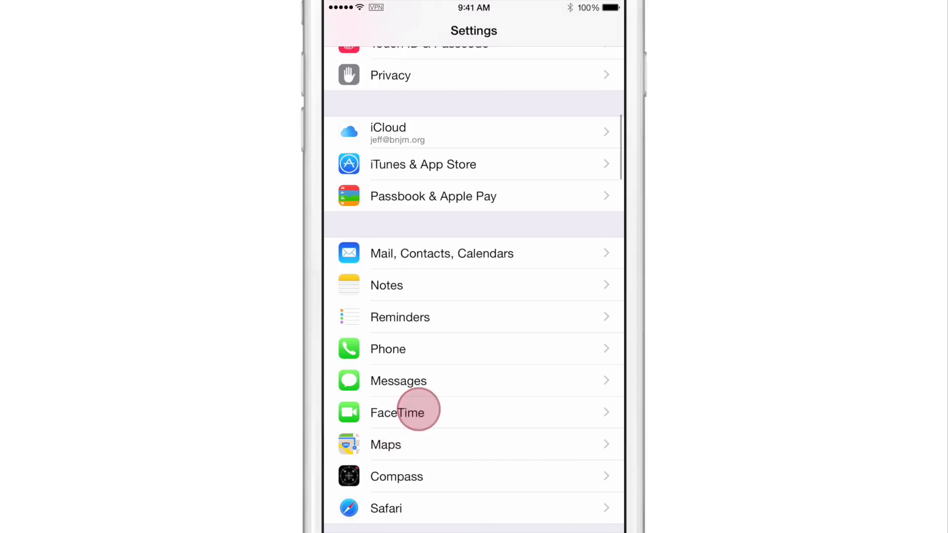
{"action": "scroll", "scroll_direction": "down", "scroll_amount": 3}
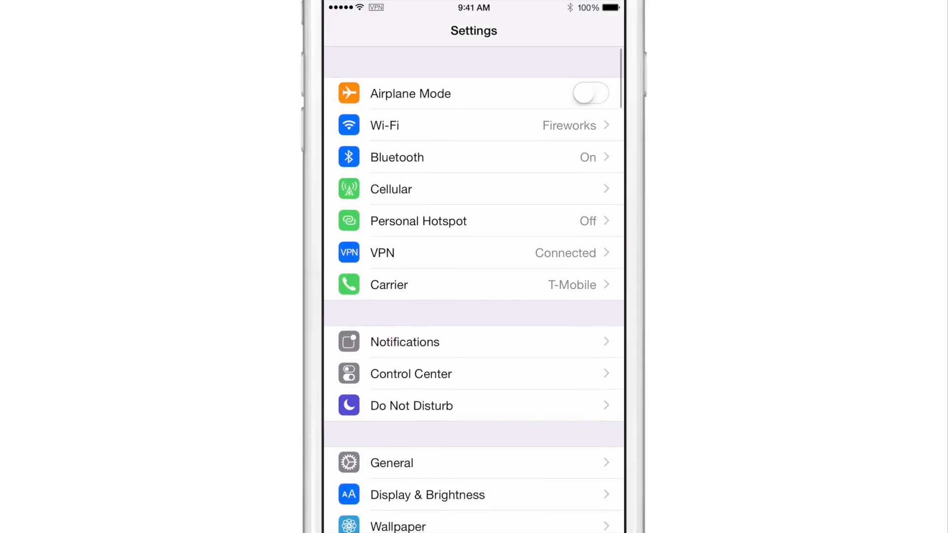
{"action": "scroll", "scroll_direction": "down", "scroll_amount": 3}
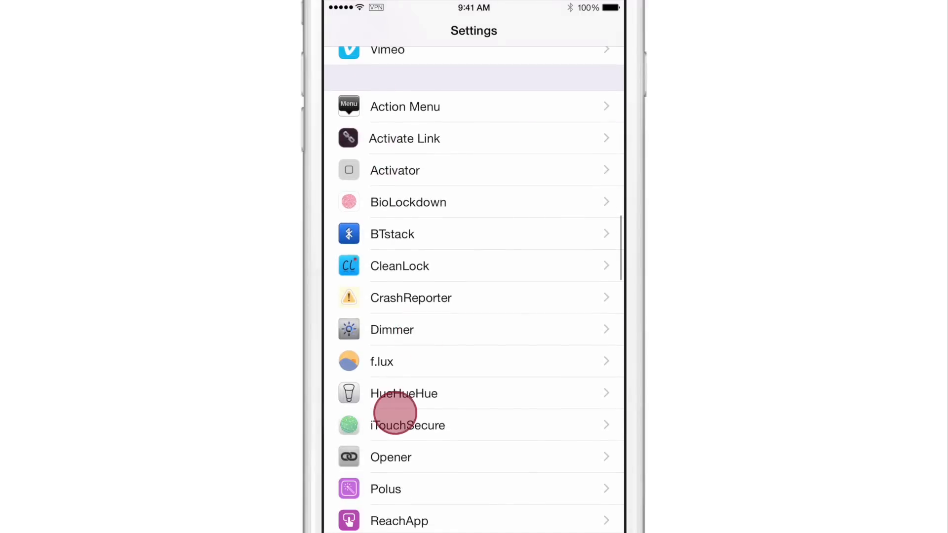
{"action": "scroll", "scroll_direction": "down", "scroll_amount": 3}
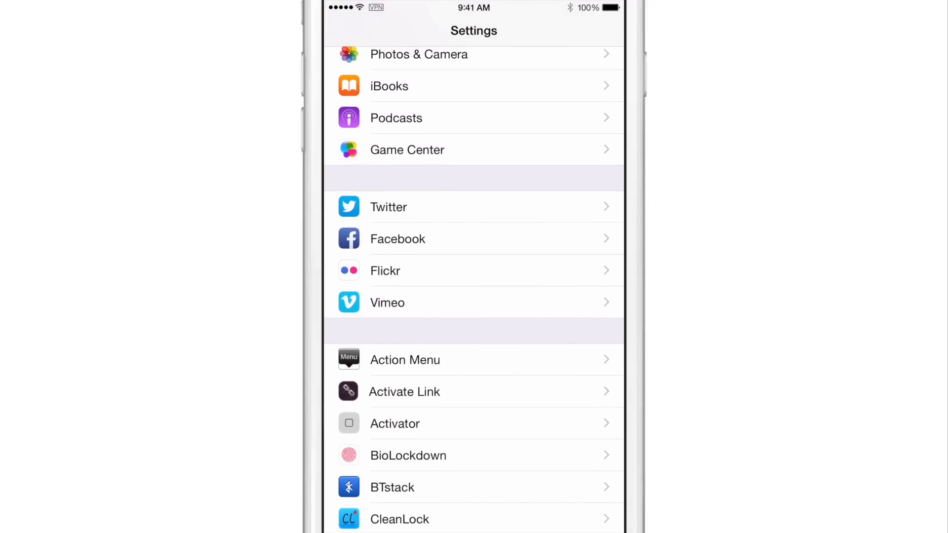
{"action": "scroll", "scroll_direction": "down", "scroll_amount": 3}
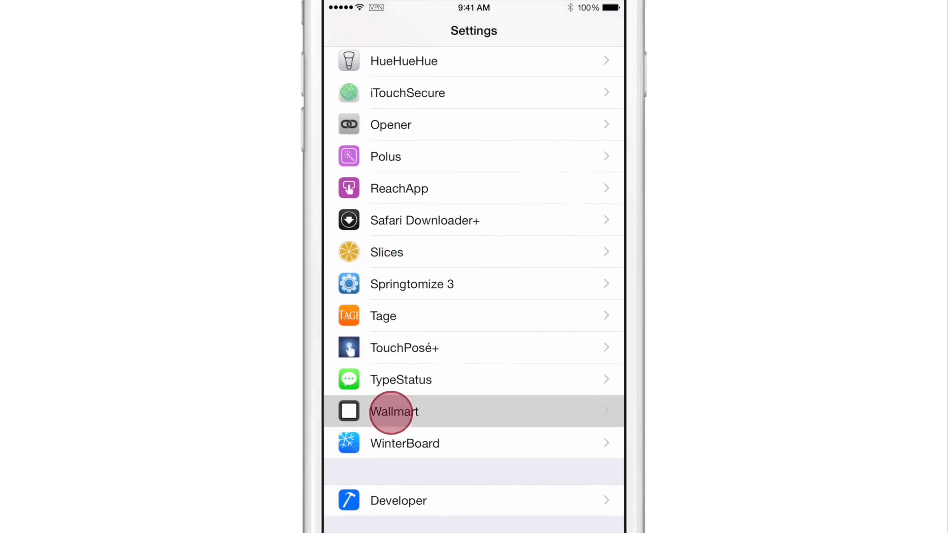
Set Wallmart's interwall interval to 10 seconds and return to the home screen.
{"action": "left_click", "coordinate": [394, 412]}
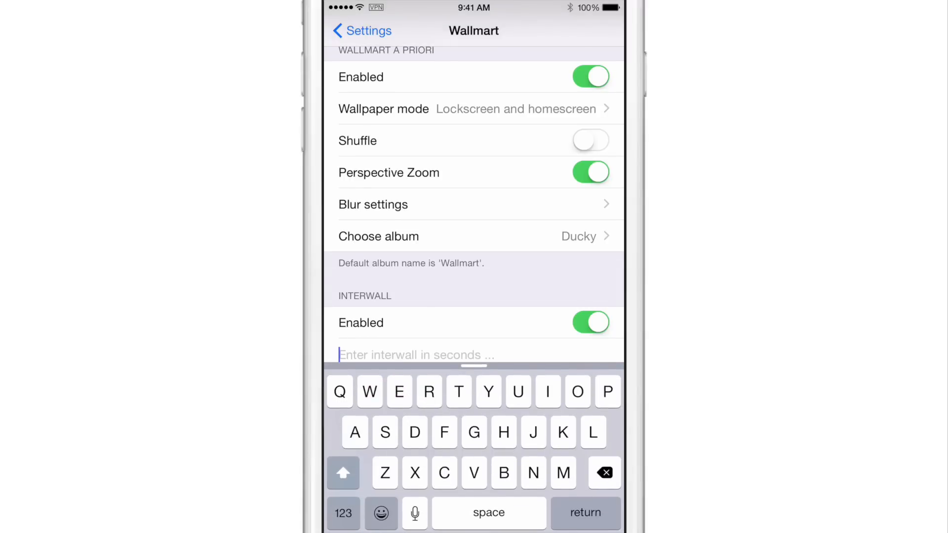
{"action": "type", "text": "10"}
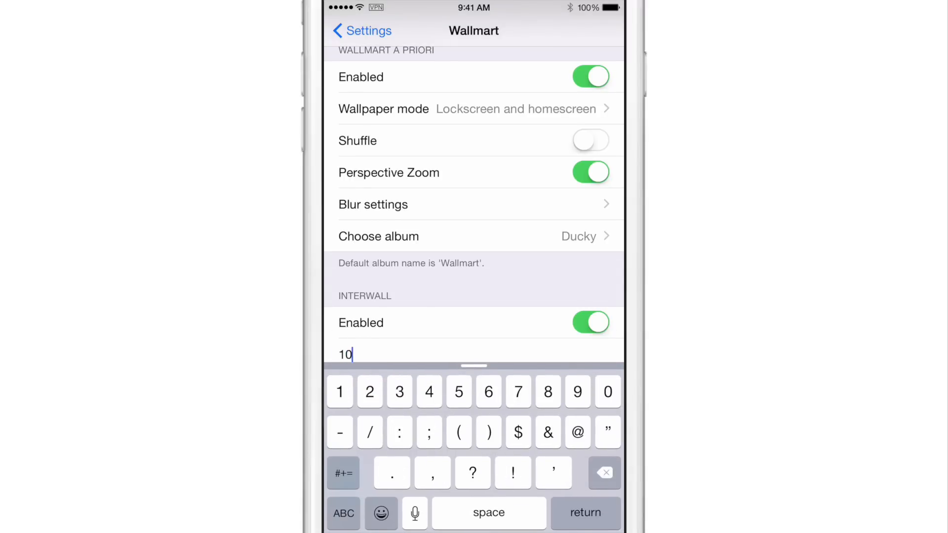
{"action": "left_click", "coordinate": [363, 31]}
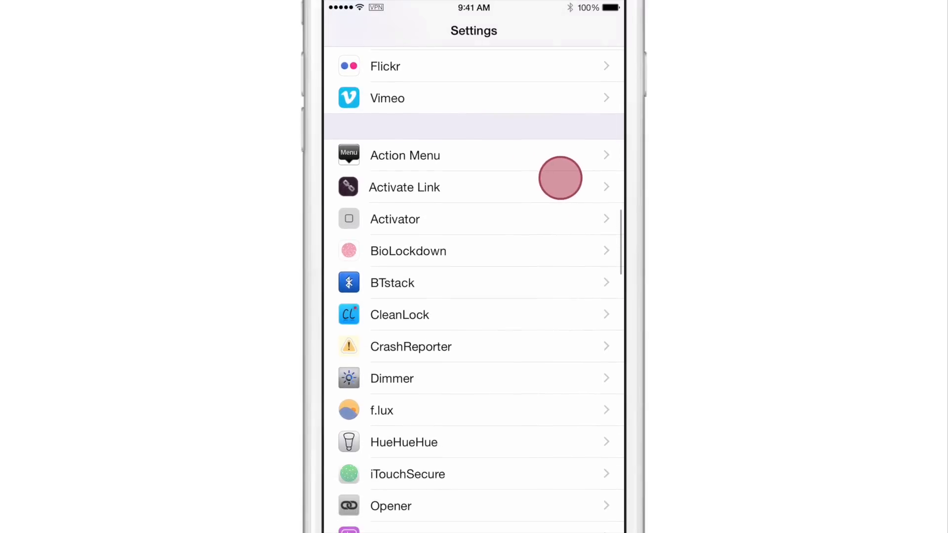
{"action": "scroll", "scroll_direction": "down", "scroll_amount": 3}
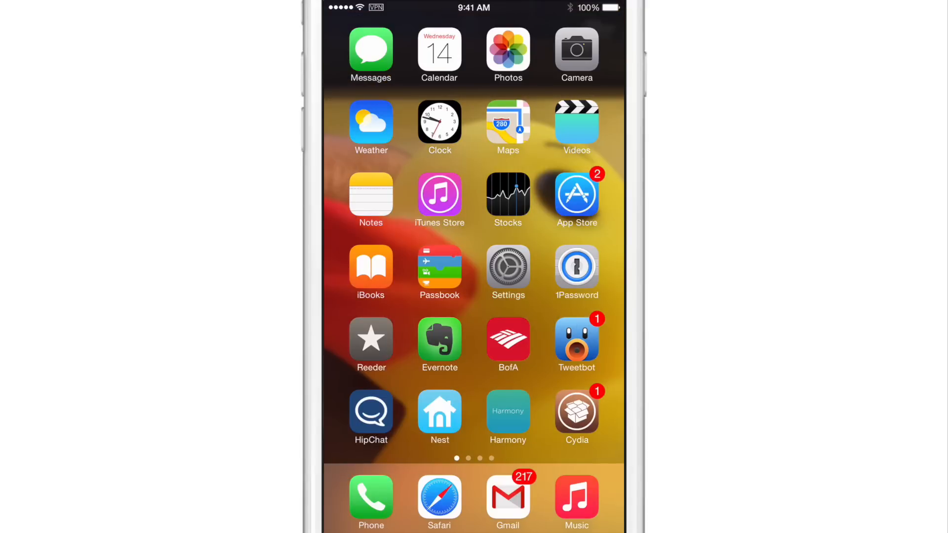
View Wallmart's Cydia package page and scroll through its feature description.
{"action": "left_click", "coordinate": [576, 416]}
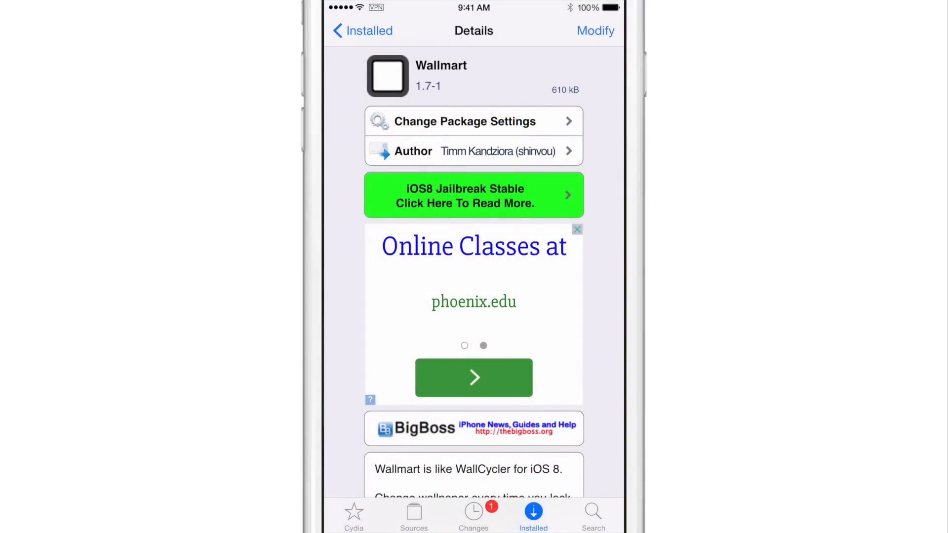
{"action": "scroll", "scroll_direction": "down", "scroll_amount": 3}
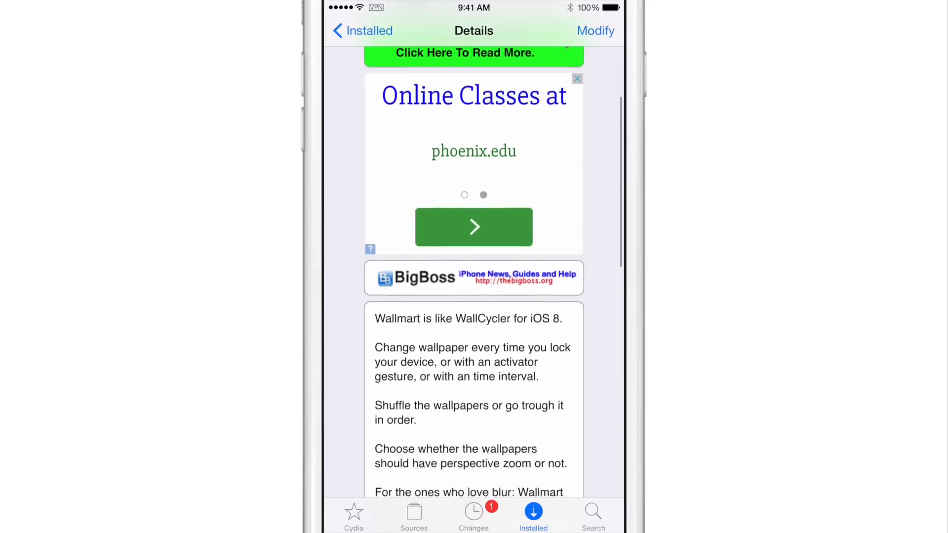
{"action": "scroll", "scroll_direction": "down", "scroll_amount": 3}
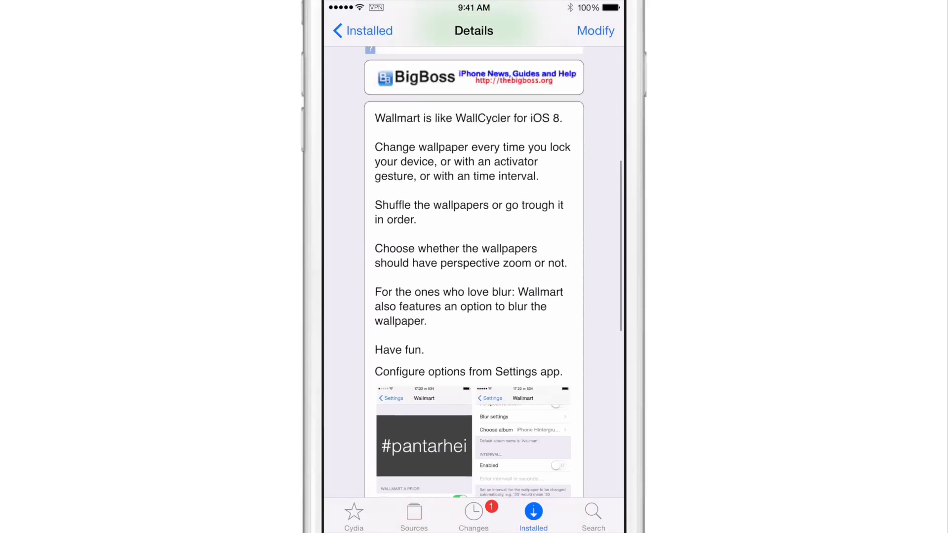